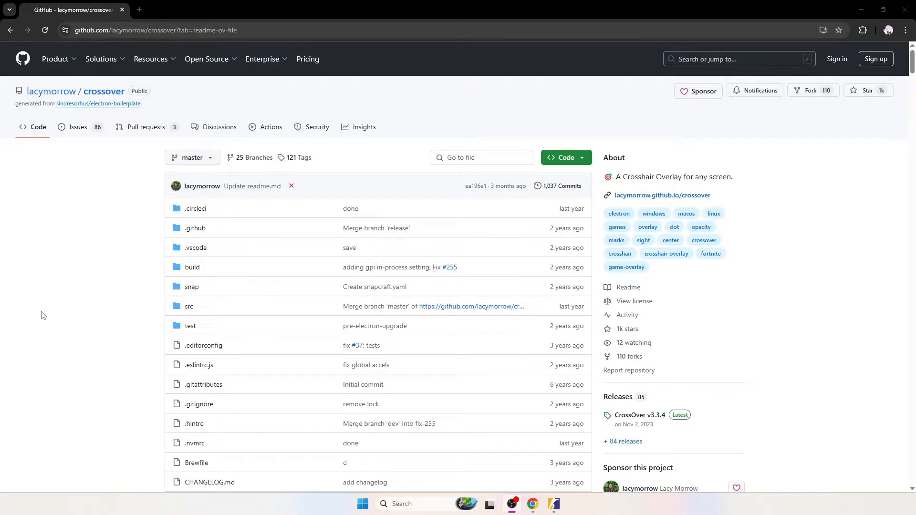
{"action": "mouse_move", "coordinate": [85, 239]}
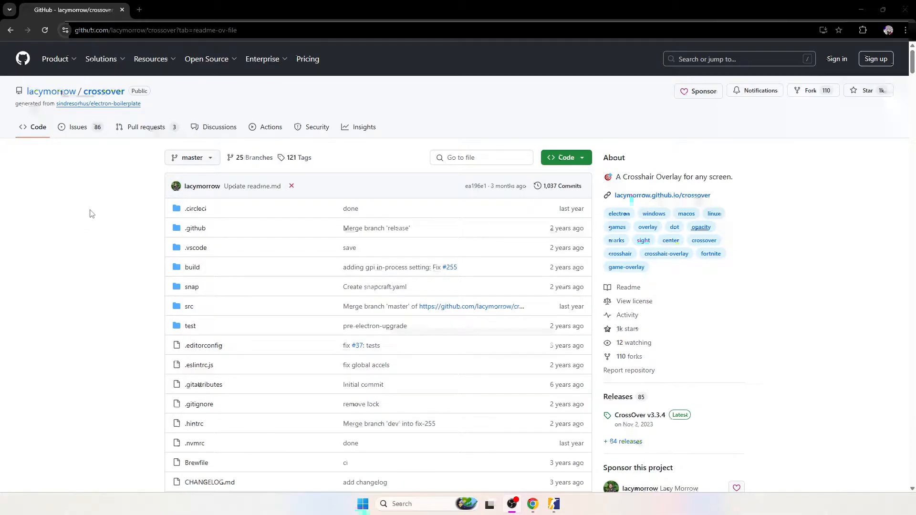
- Scroll the lacymorrow/crossover page to view the README and its download options
{"action": "scroll", "scroll_direction": "down", "scroll_amount": 3}
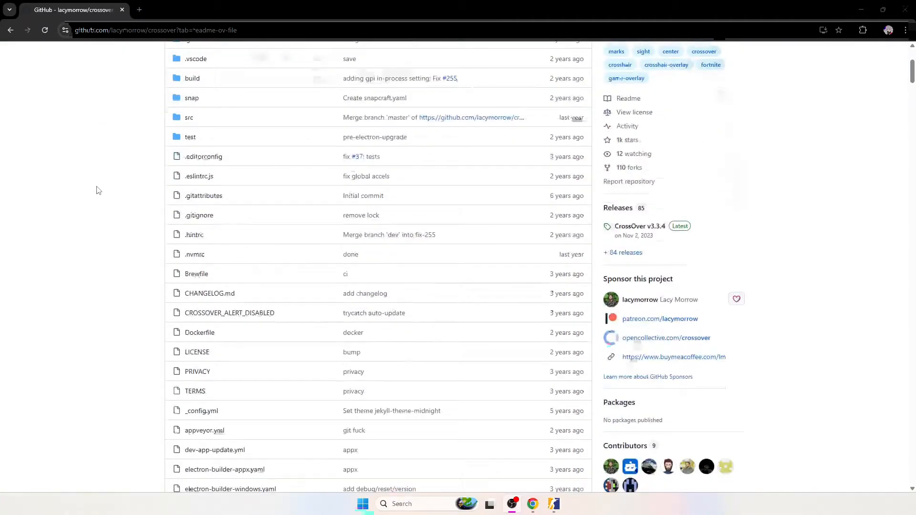
{"action": "scroll", "scroll_direction": "up", "scroll_amount": 3}
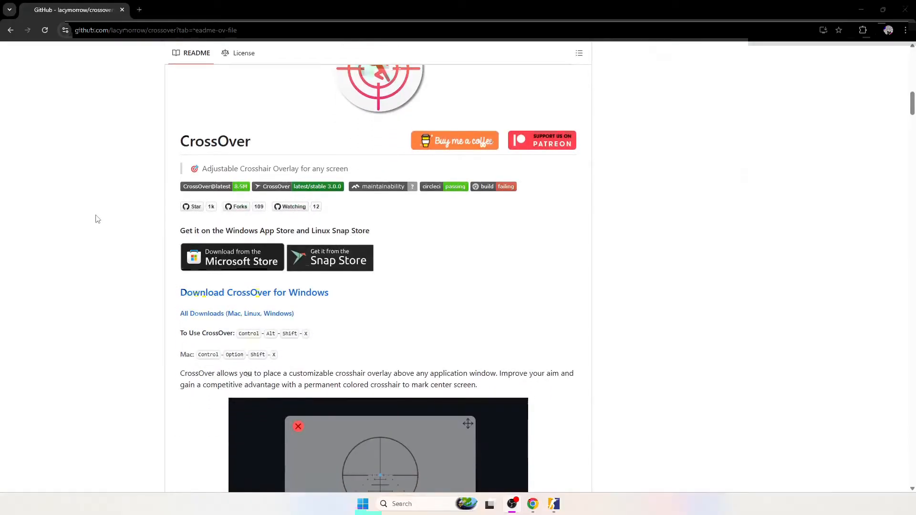
{"action": "mouse_move", "coordinate": [199, 297]}
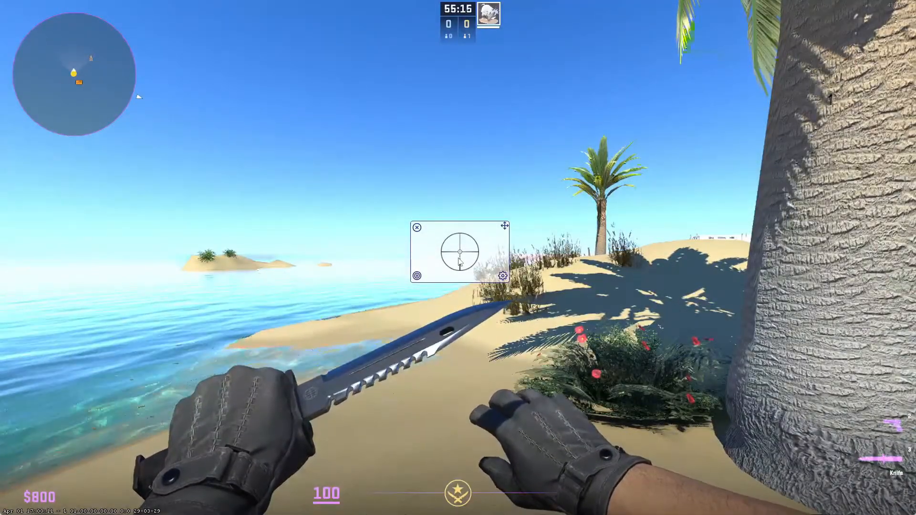
- Open CrossOver Preferences at Crosshair Settings from the overlay's gear icon
{"action": "left_click", "coordinate": [417, 227]}
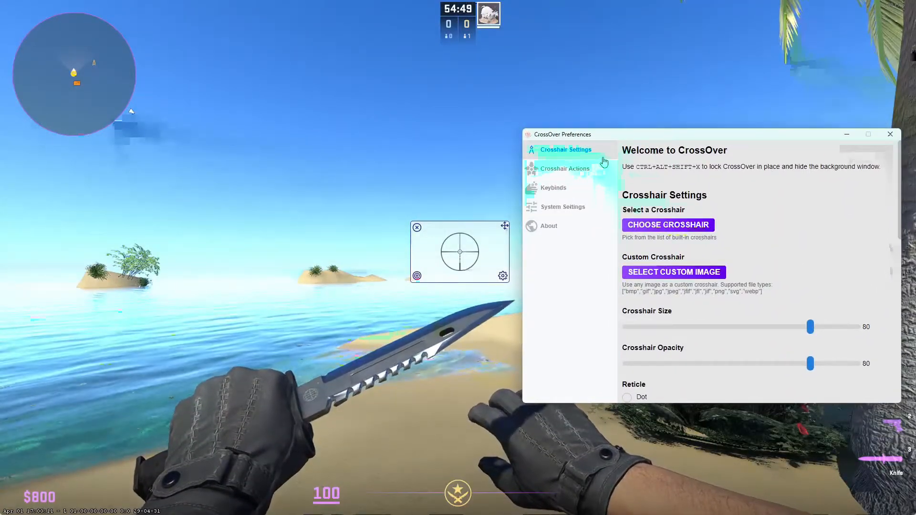
- Open the built-in crosshair gallery and browse to the Crosshair Simple section
{"action": "left_click", "coordinate": [667, 225]}
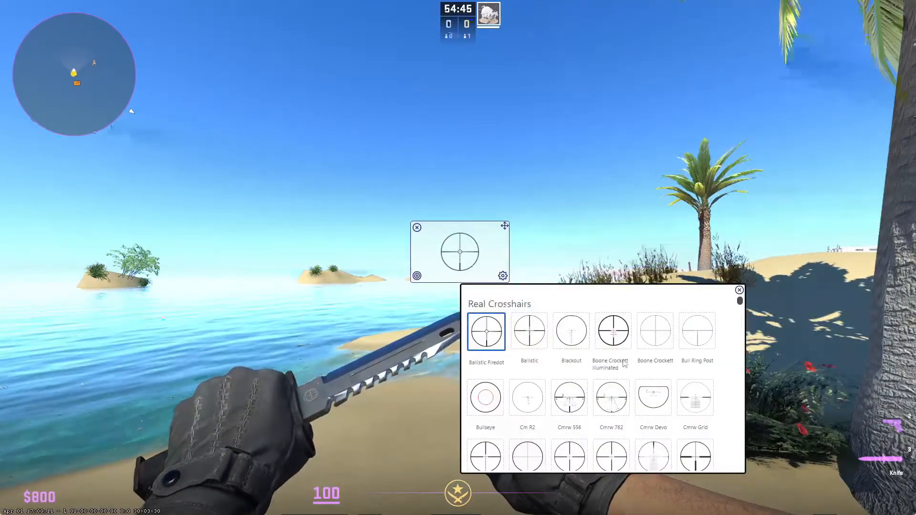
{"action": "scroll", "scroll_direction": "down", "scroll_amount": 3}
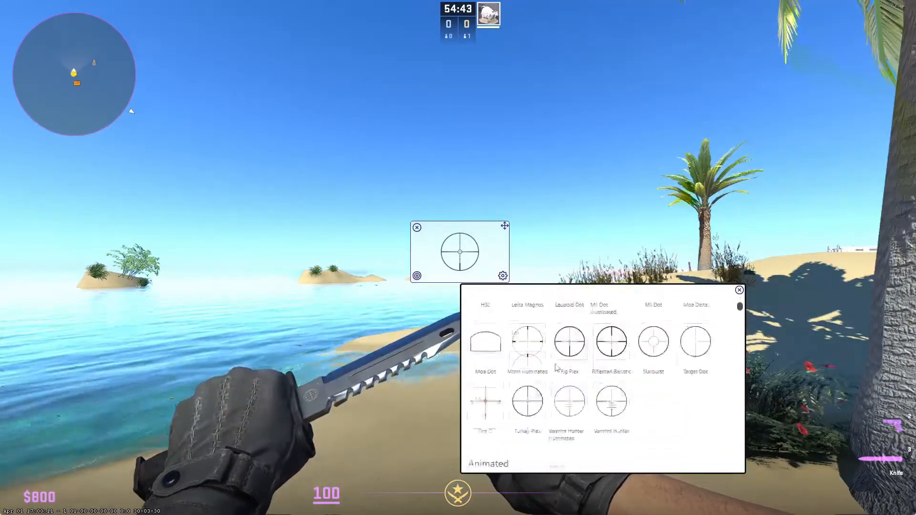
{"action": "scroll", "scroll_direction": "up", "scroll_amount": 3}
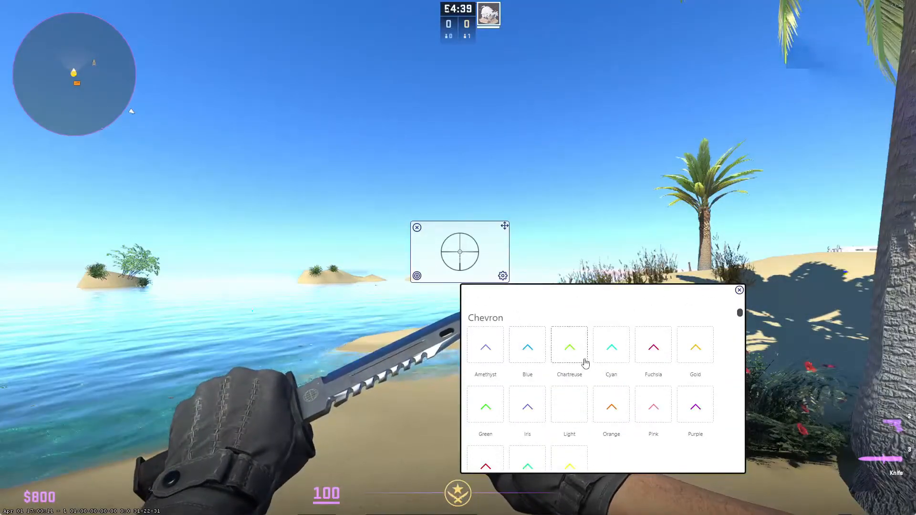
{"action": "scroll", "scroll_direction": "down", "scroll_amount": 3}
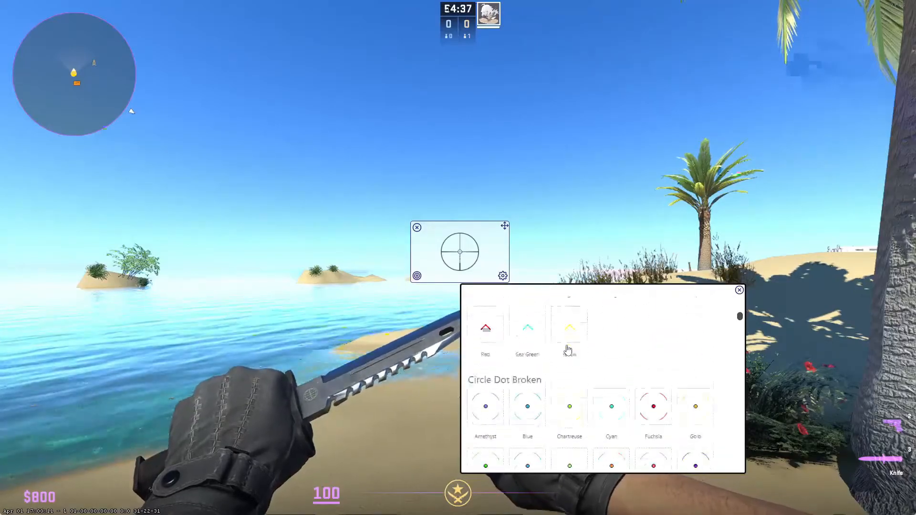
{"action": "scroll", "scroll_direction": "down", "scroll_amount": 3}
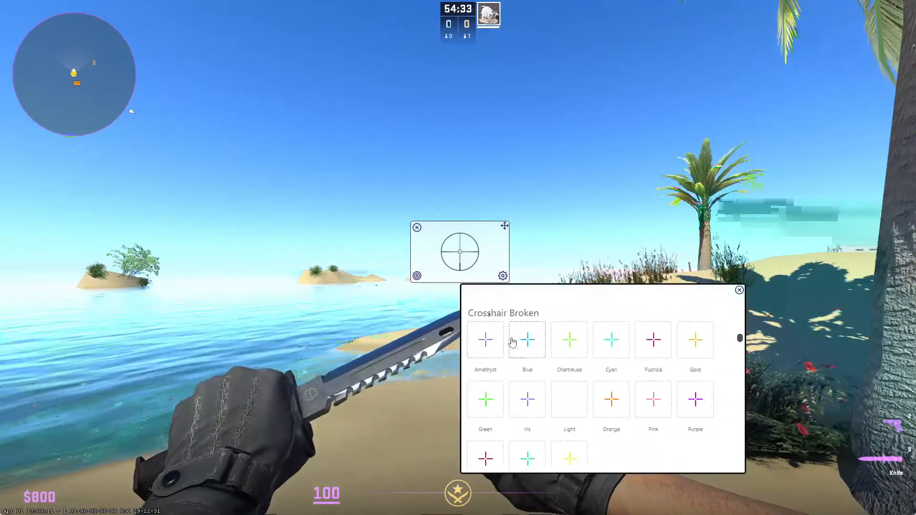
{"action": "scroll", "scroll_direction": "up", "scroll_amount": 3}
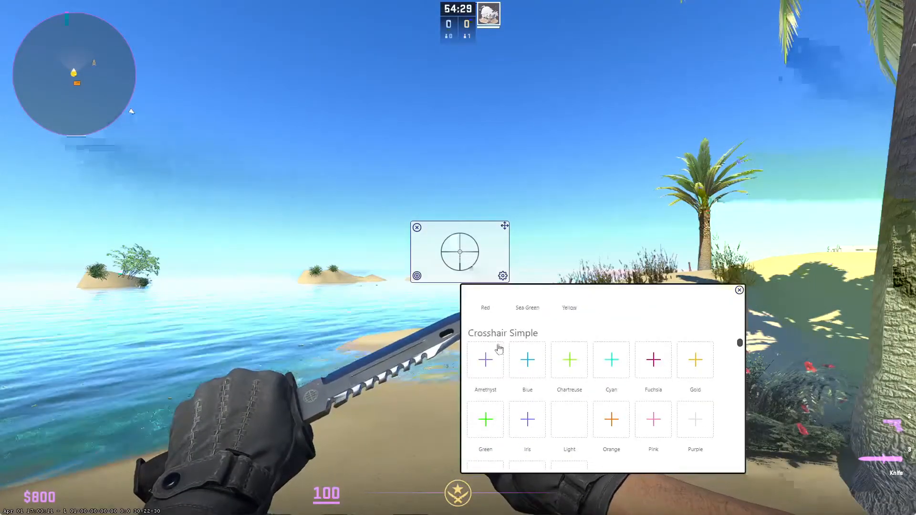
{"action": "scroll", "scroll_direction": "down", "scroll_amount": 3}
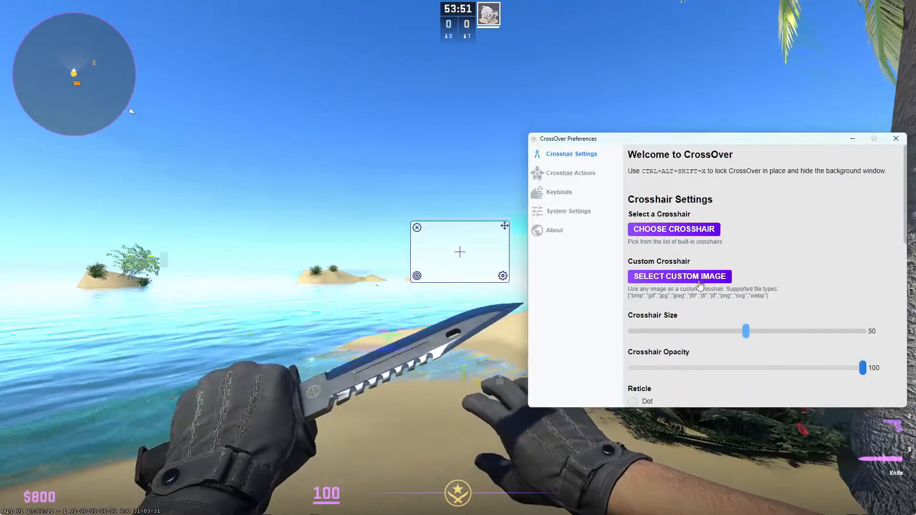
- Set size 50, opacity 100, Cross reticle in purple, and reticle scale 1
{"action": "scroll", "scroll_direction": "down", "scroll_amount": 3}
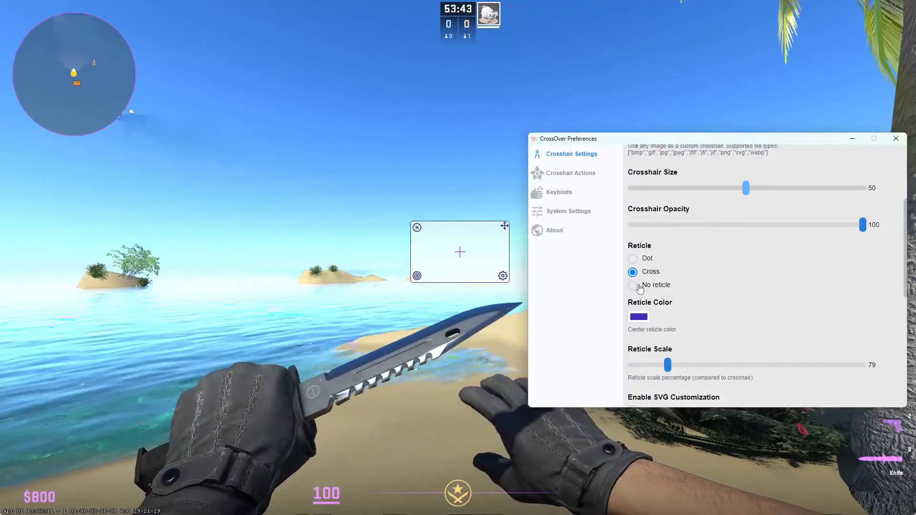
{"action": "scroll", "scroll_direction": "down", "scroll_amount": 3}
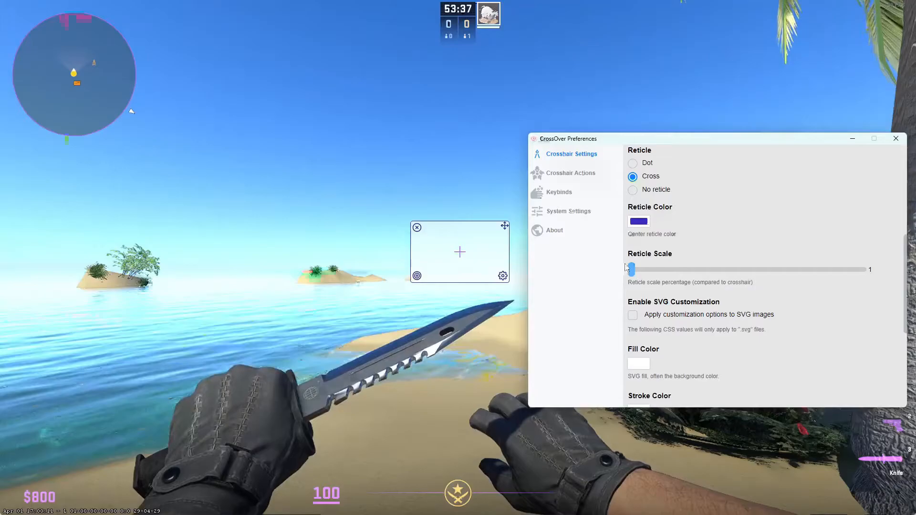
{"action": "scroll", "scroll_direction": "down", "scroll_amount": 3}
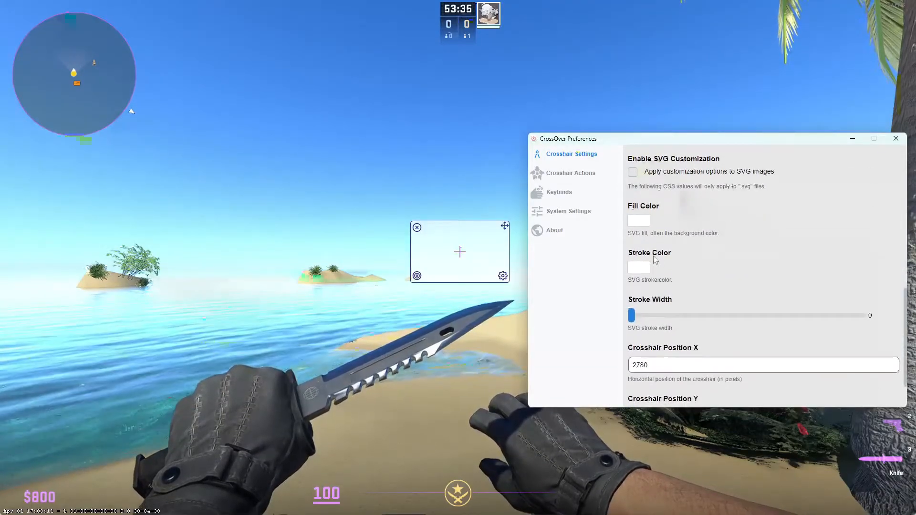
{"action": "scroll", "scroll_direction": "down", "scroll_amount": 3}
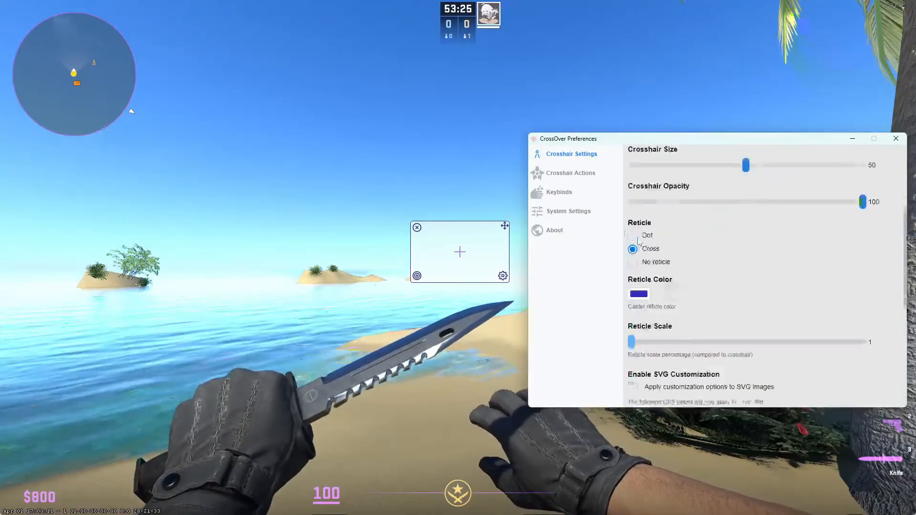
- Look through the Crosshair Actions settings
{"action": "left_click", "coordinate": [570, 173]}
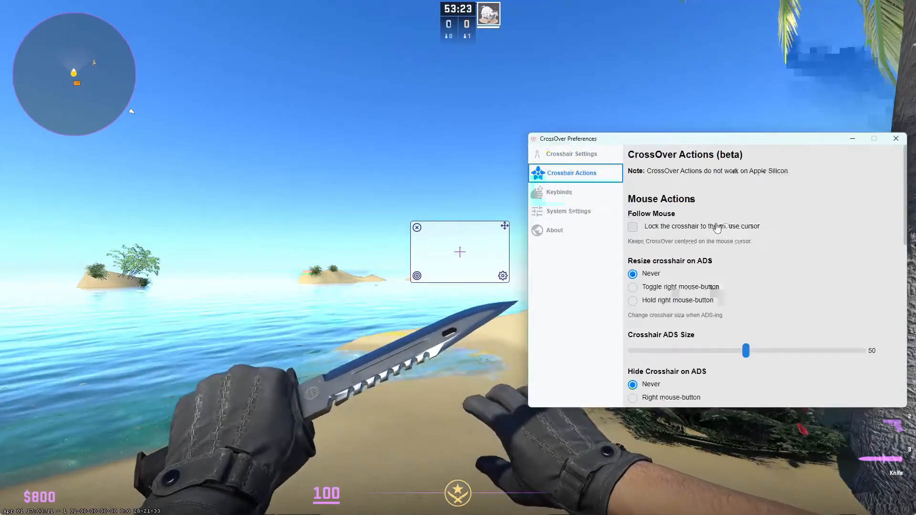
{"action": "scroll", "scroll_direction": "down", "scroll_amount": 3}
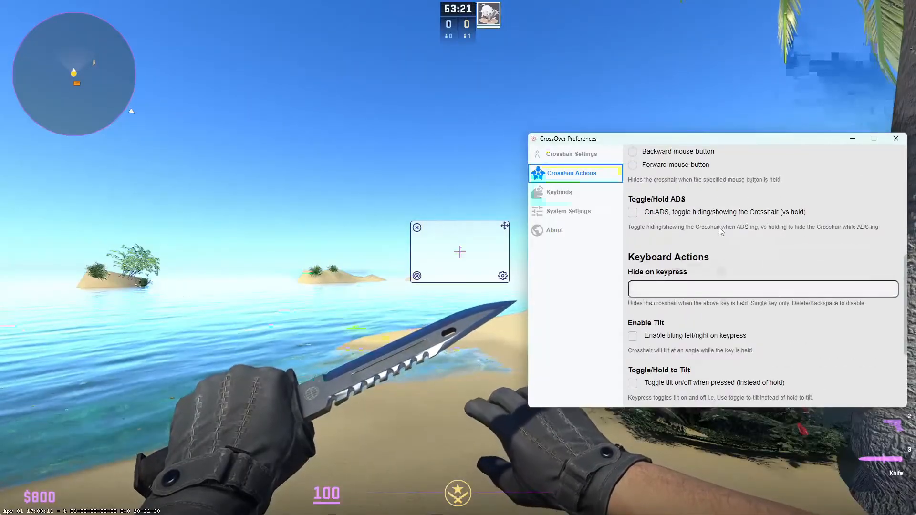
{"action": "scroll", "scroll_direction": "down", "scroll_amount": 3}
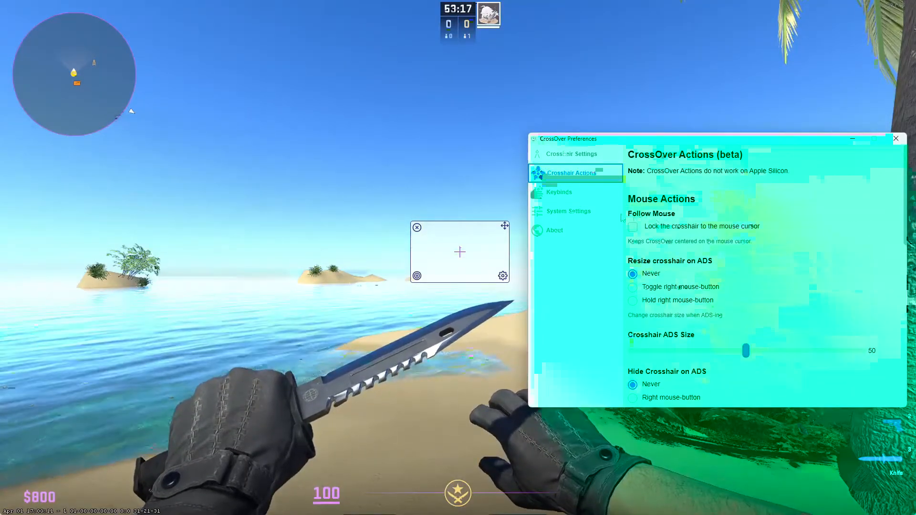
- Browse the Keybinds list, then show System Settings
{"action": "left_click", "coordinate": [558, 193]}
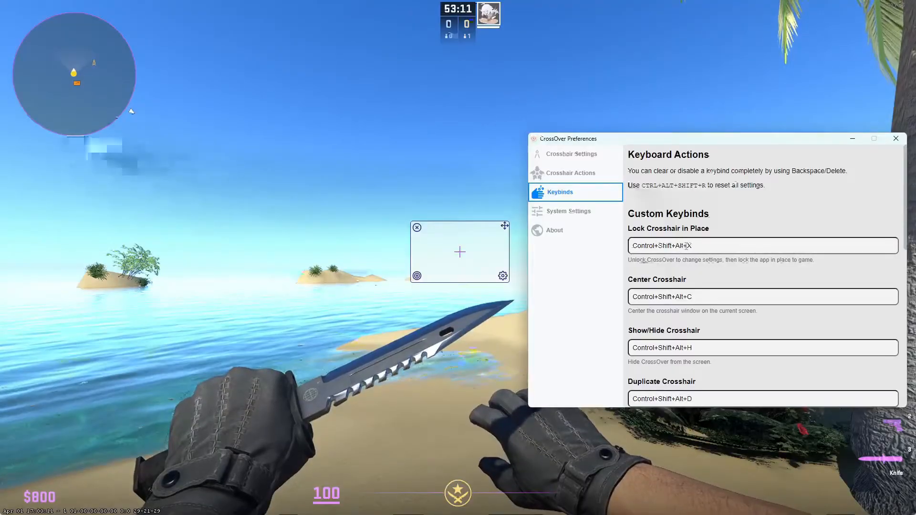
{"action": "scroll", "scroll_direction": "down", "scroll_amount": 3}
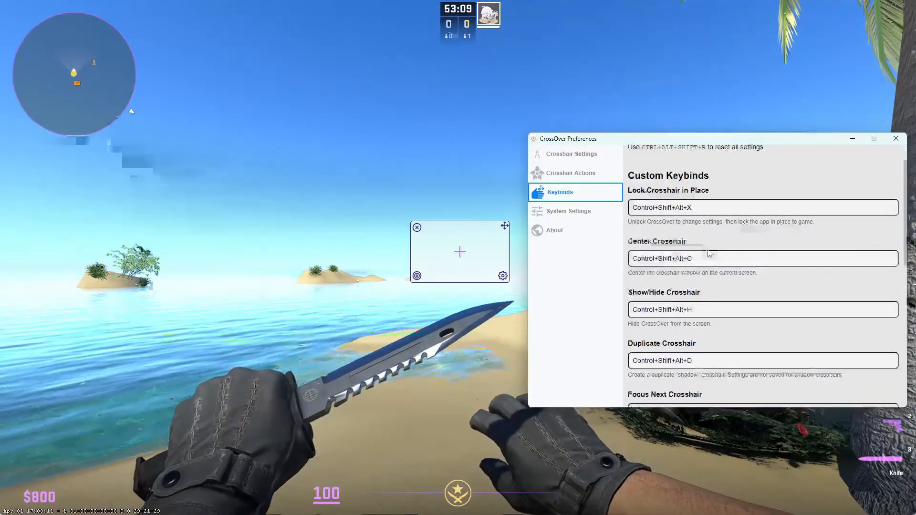
{"action": "scroll", "scroll_direction": "down", "scroll_amount": 3}
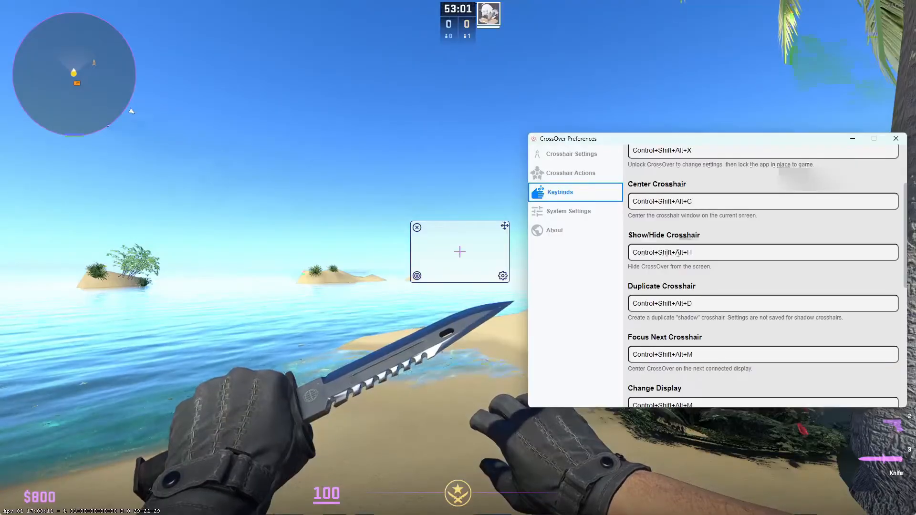
{"action": "scroll", "scroll_direction": "down", "scroll_amount": 3}
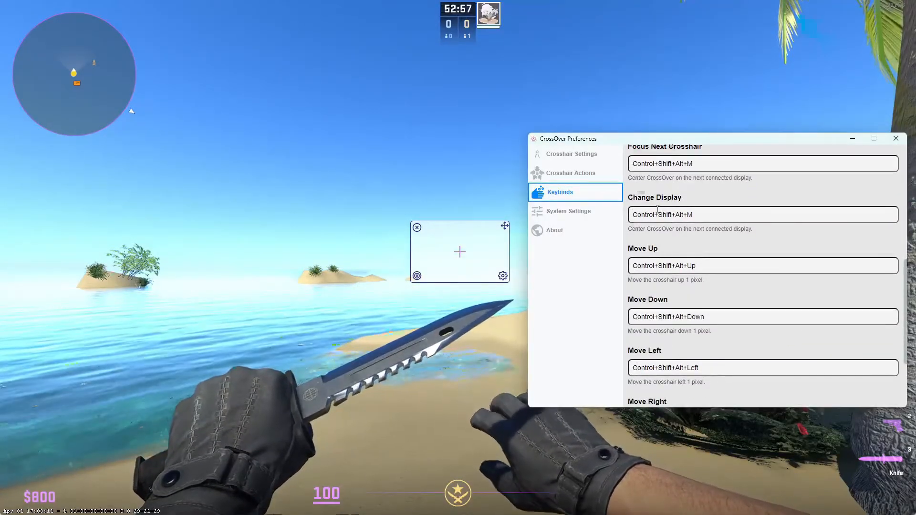
{"action": "scroll", "scroll_direction": "down", "scroll_amount": 3}
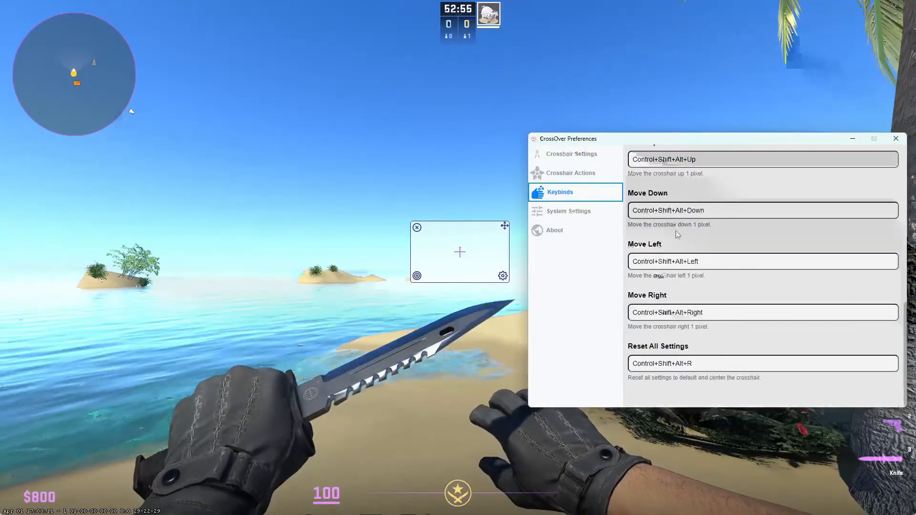
{"action": "scroll", "scroll_direction": "up", "scroll_amount": 3}
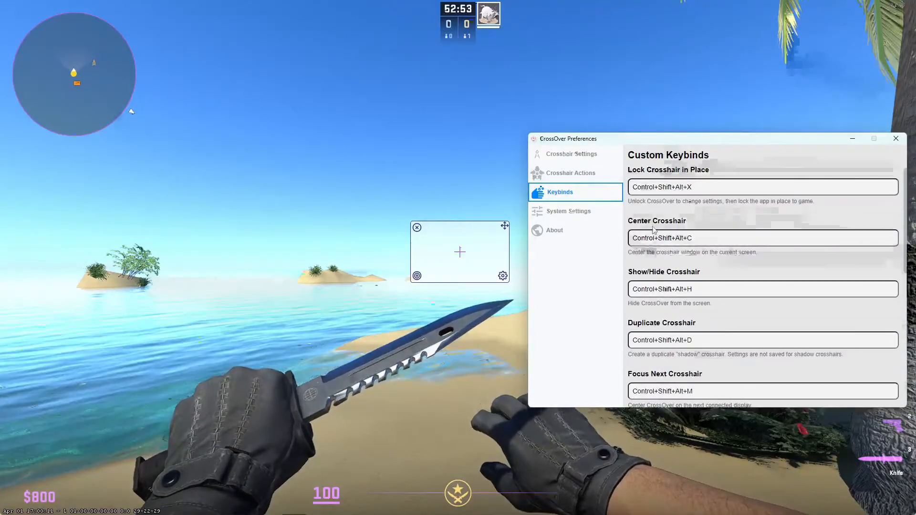
{"action": "left_click", "coordinate": [568, 211]}
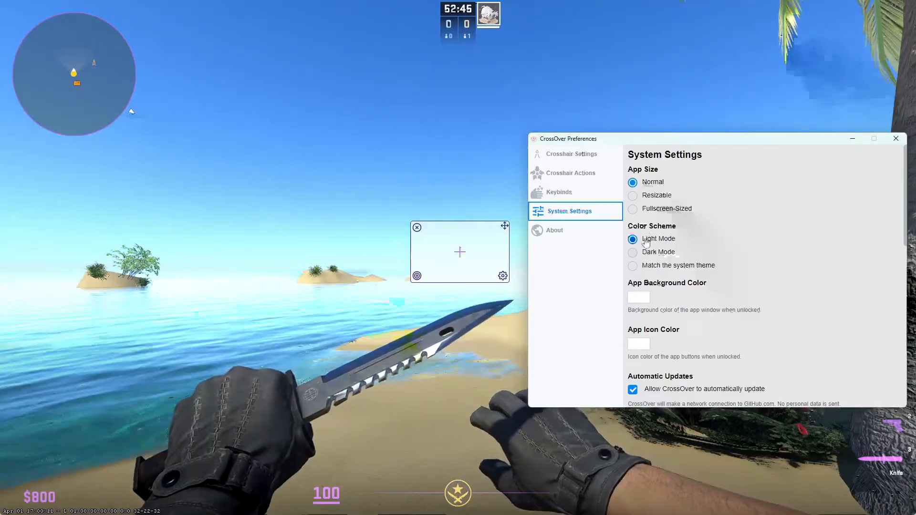
- Enable Dark Mode and start on system boot, then view the v3.3.4 About page
{"action": "left_click", "coordinate": [632, 252]}
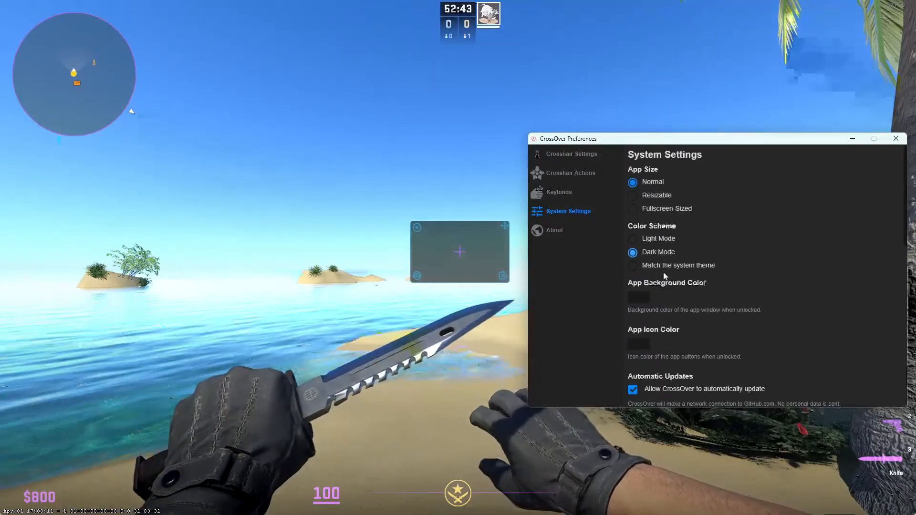
{"action": "scroll", "scroll_direction": "down", "scroll_amount": 3}
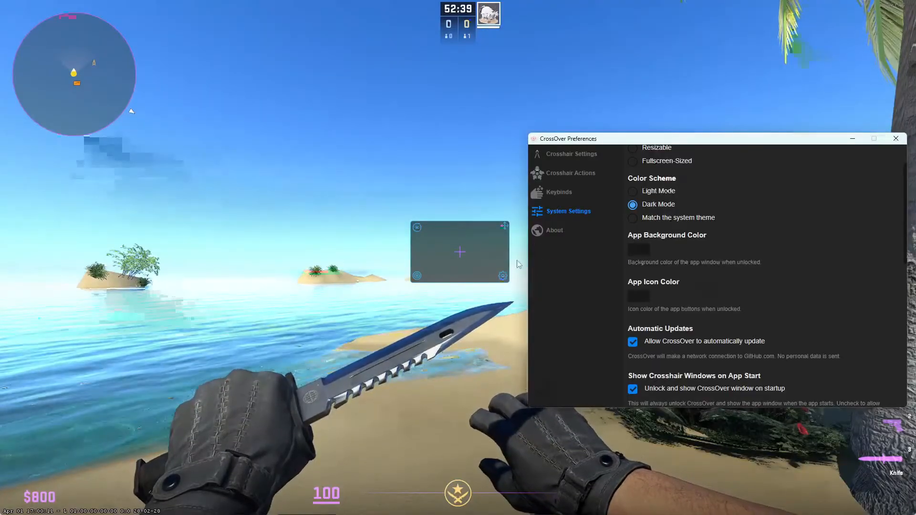
{"action": "scroll", "scroll_direction": "down", "scroll_amount": 3}
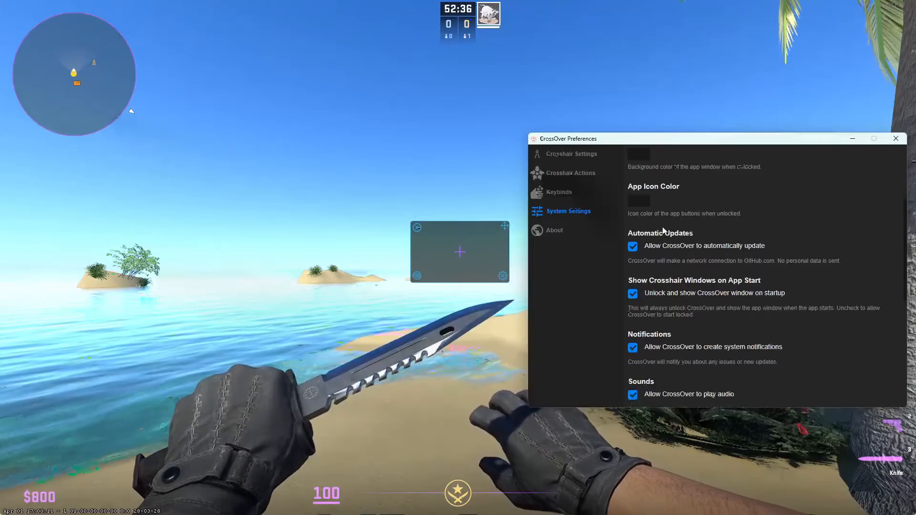
{"action": "scroll", "scroll_direction": "down", "scroll_amount": 3}
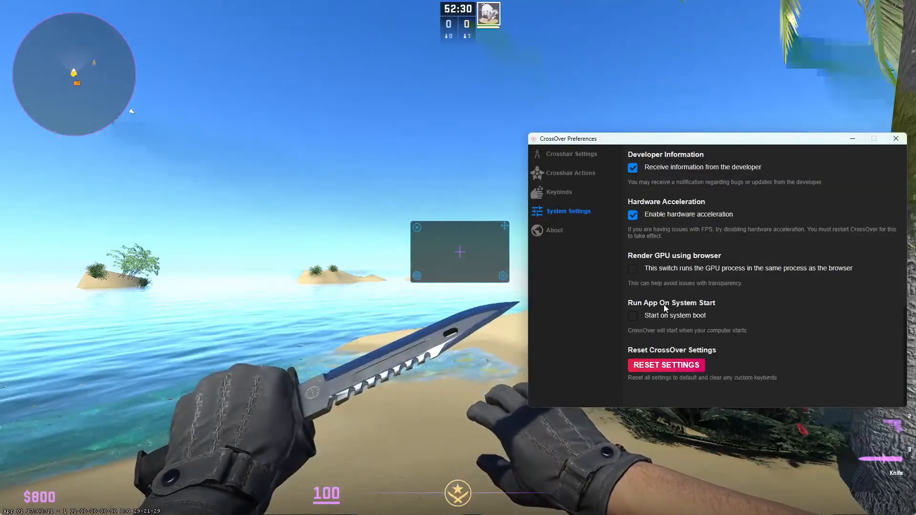
{"action": "left_click", "coordinate": [631, 315]}
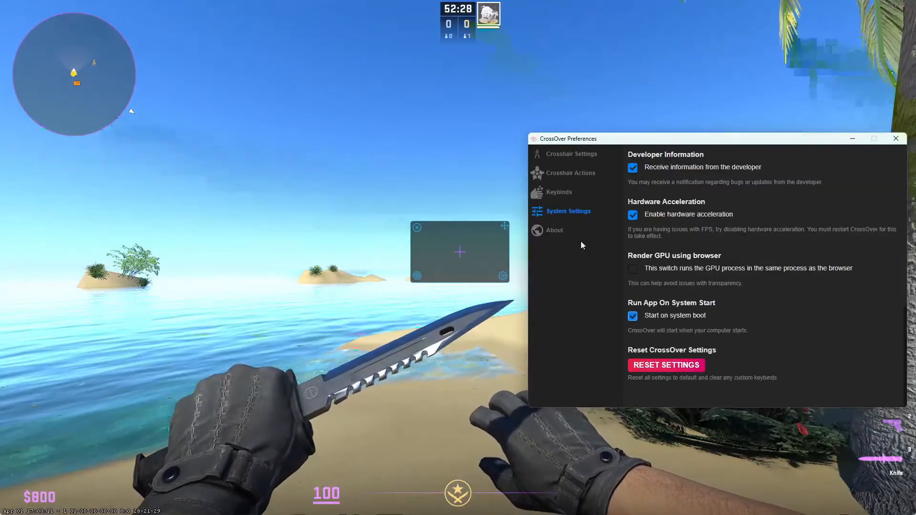
{"action": "left_click", "coordinate": [559, 192]}
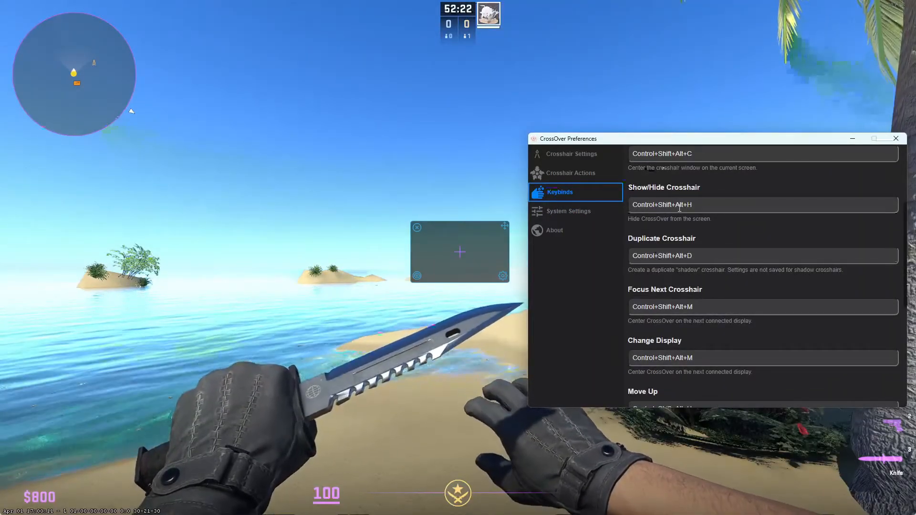
{"action": "left_click", "coordinate": [554, 230]}
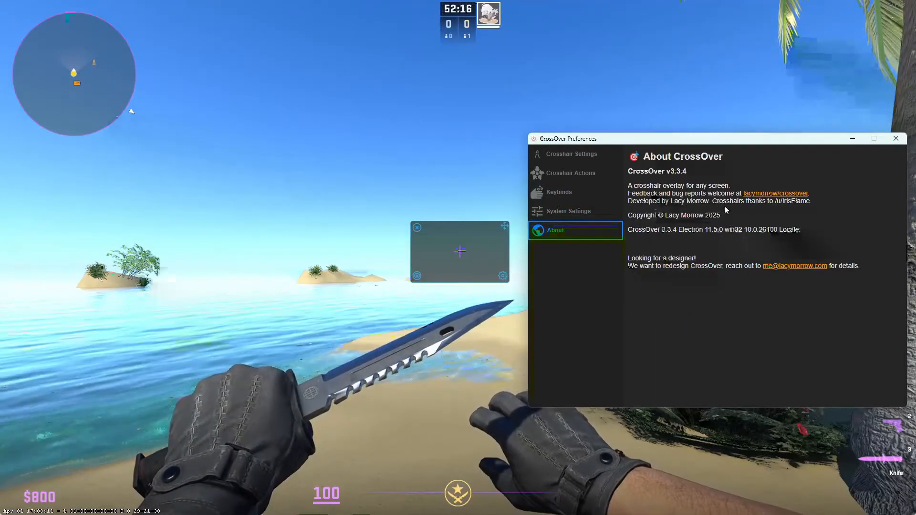
- Close the Preferences window, leaving the small cross over the Counter-Strike 2 map
{"action": "left_click", "coordinate": [572, 153]}
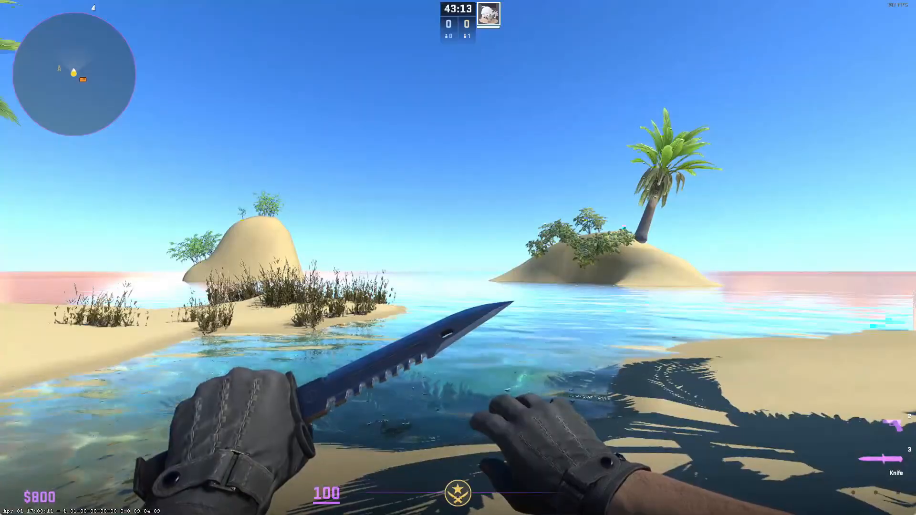
{"action": "mouse_move", "coordinate": [458, 251]}
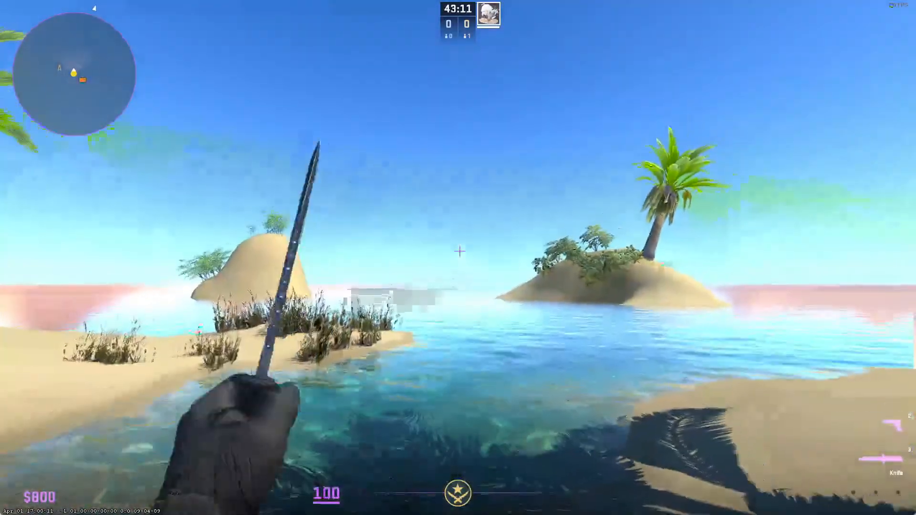